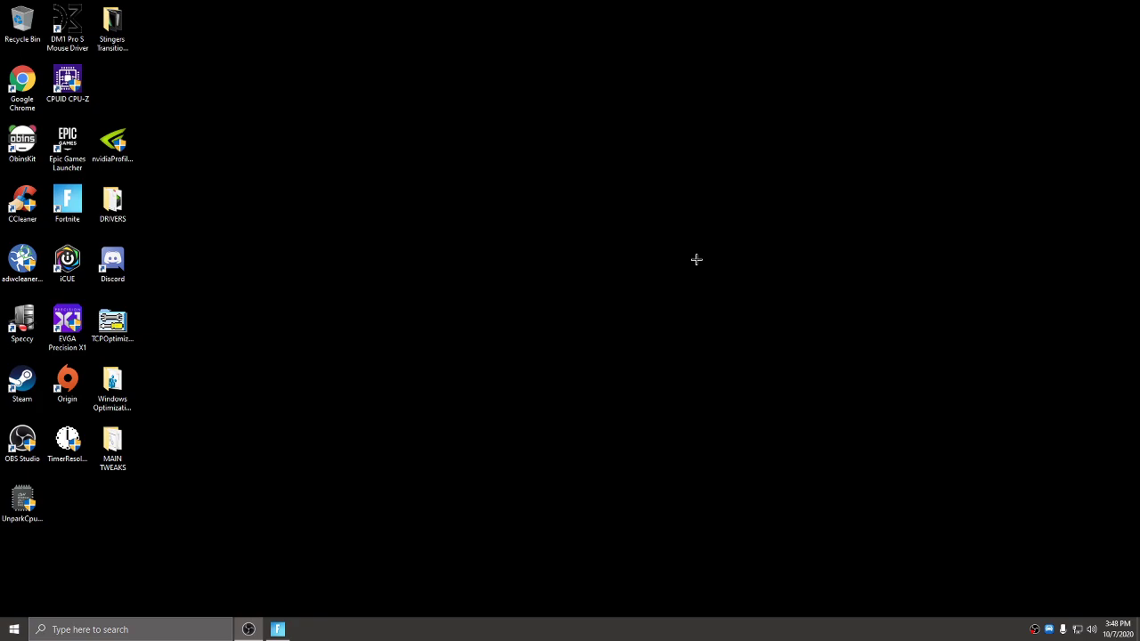
pyautogui.moveTo(702, 260)
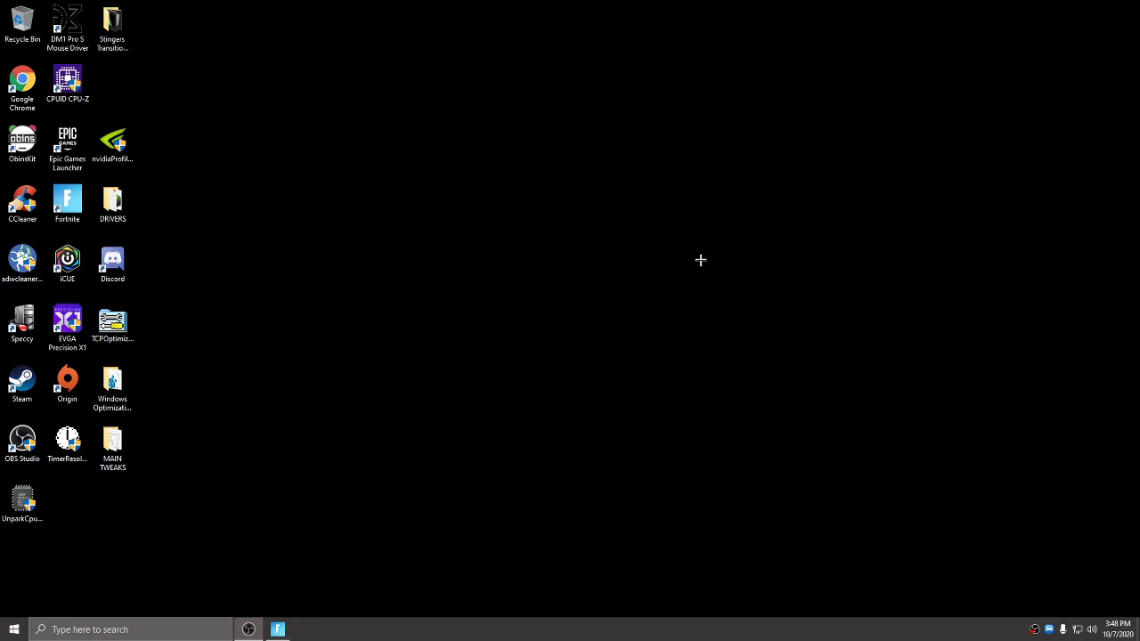
pyautogui.moveTo(43, 216)
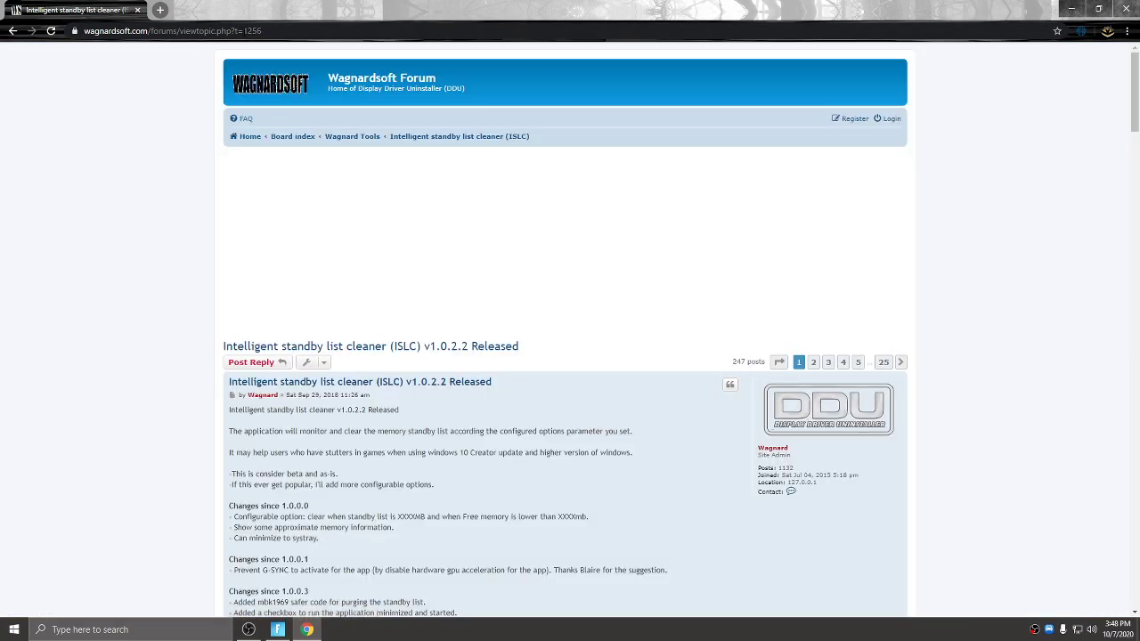
pyautogui.moveTo(251, 345)
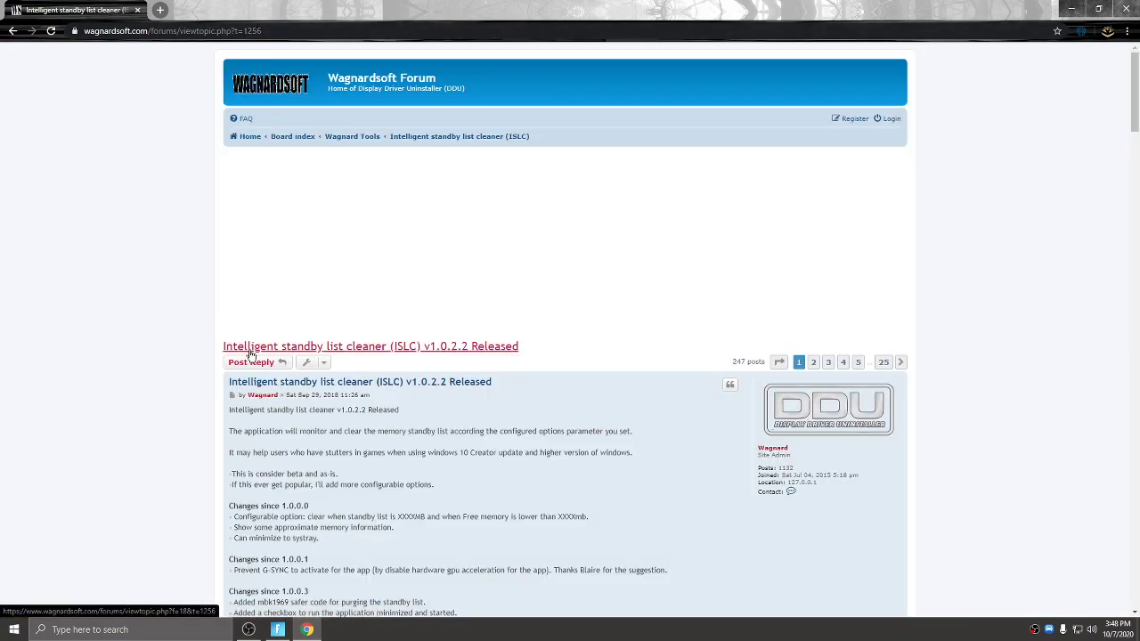
# - Download the ISLC v1.0.2.2 exe from the Official Download Here link on the forum post
pyautogui.scroll(-3)
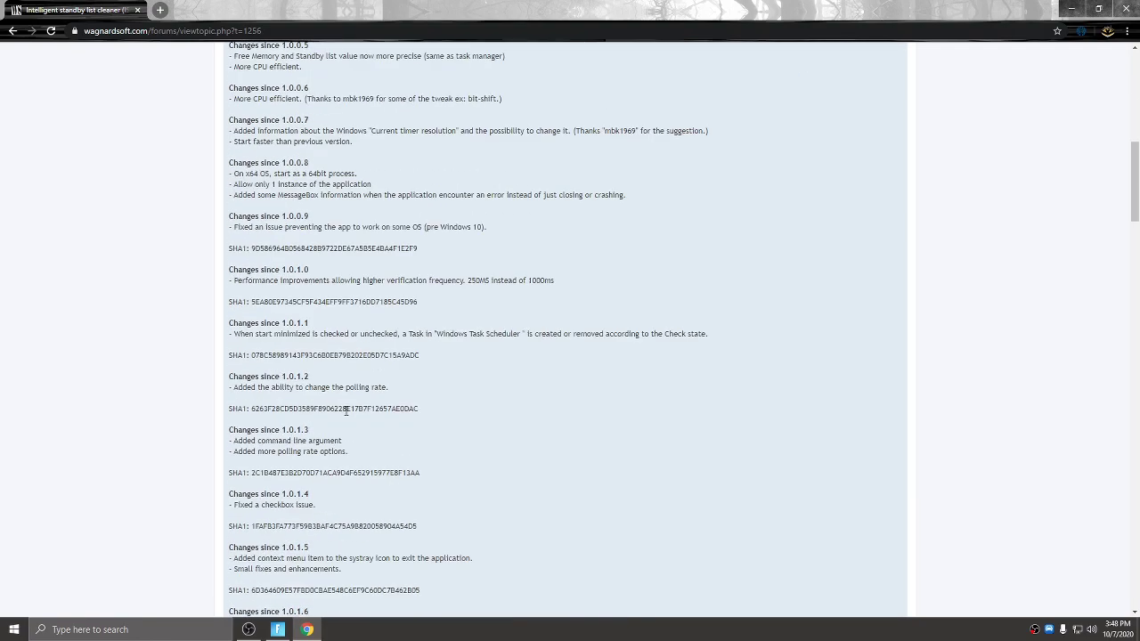
pyautogui.scroll(-3)
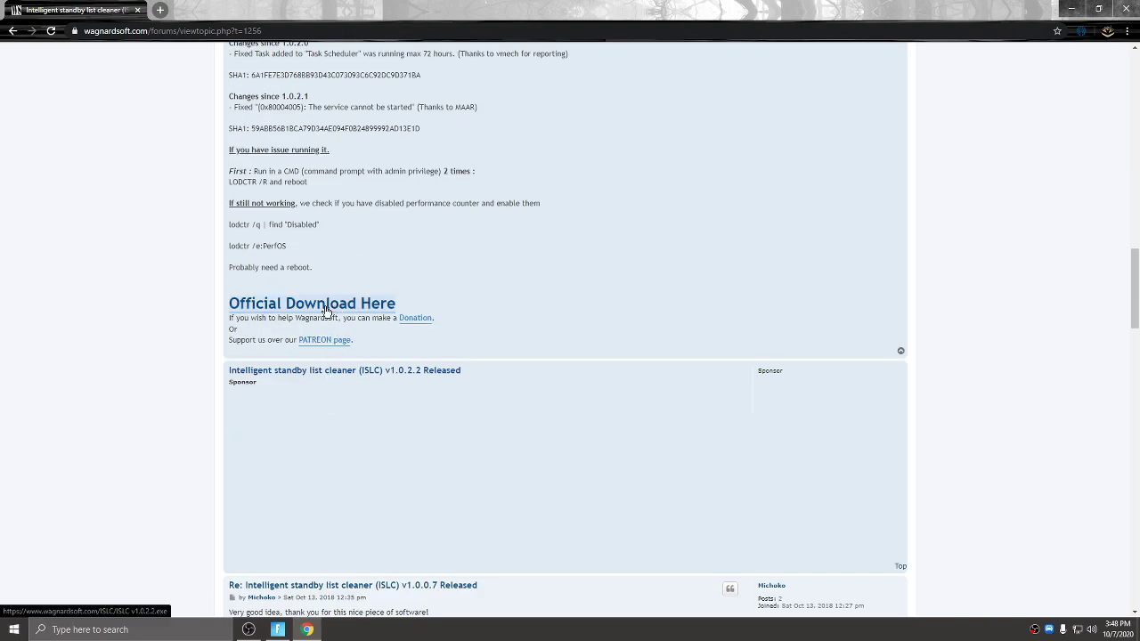
pyautogui.click(312, 303)
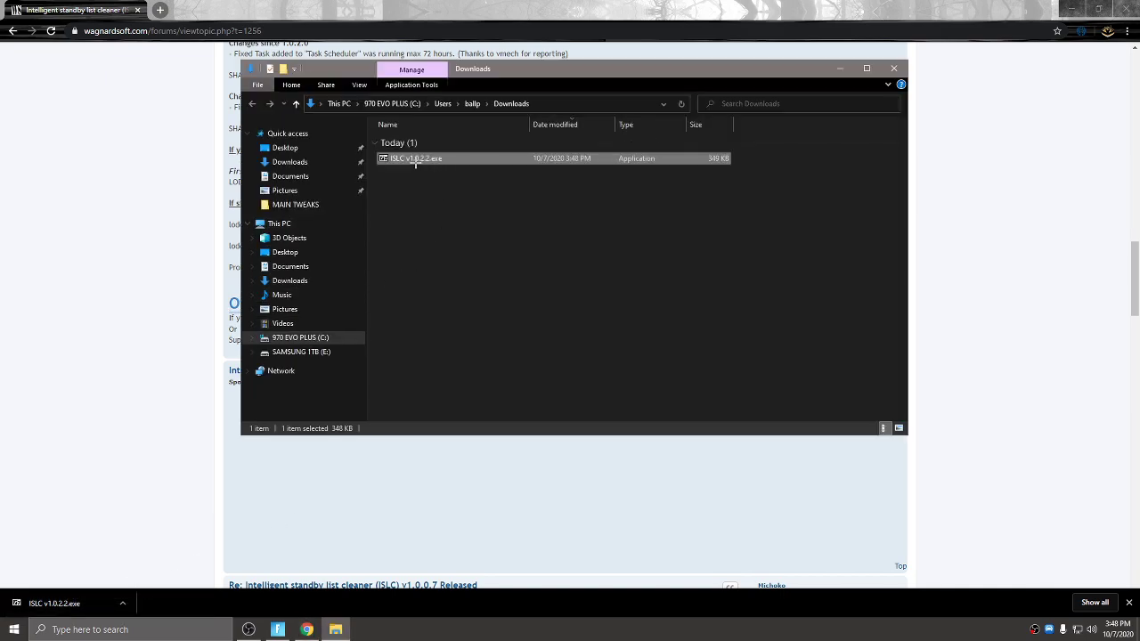
# - Extract ISLC v1.0.2.2.exe in Downloads with Extract Here and select the new folder
pyautogui.rightClick(415, 158)
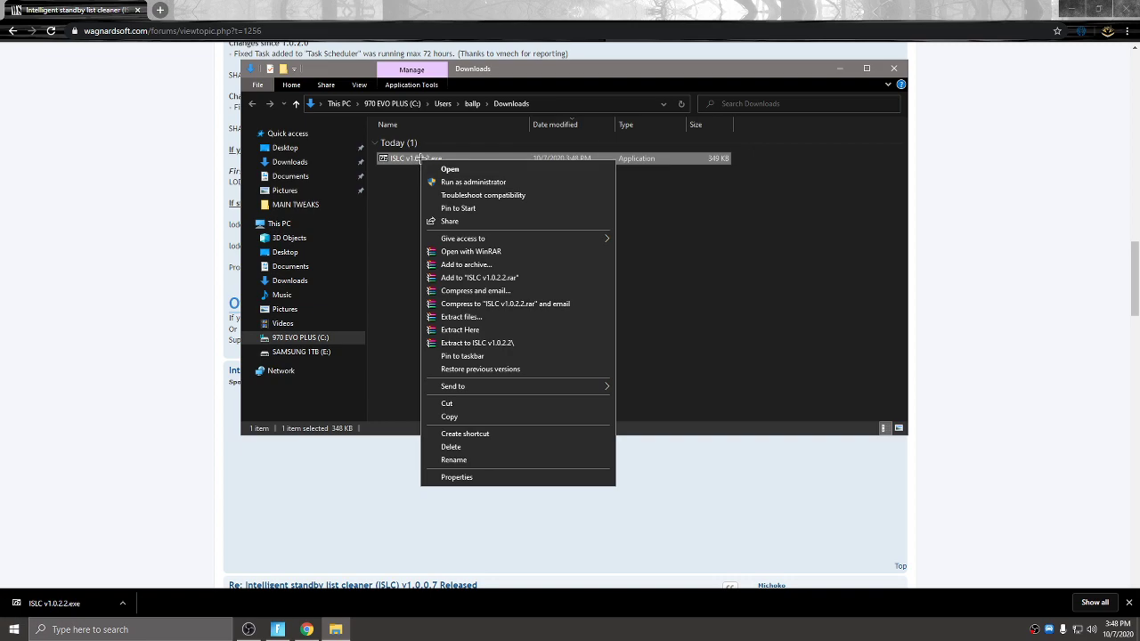
pyautogui.moveTo(460, 330)
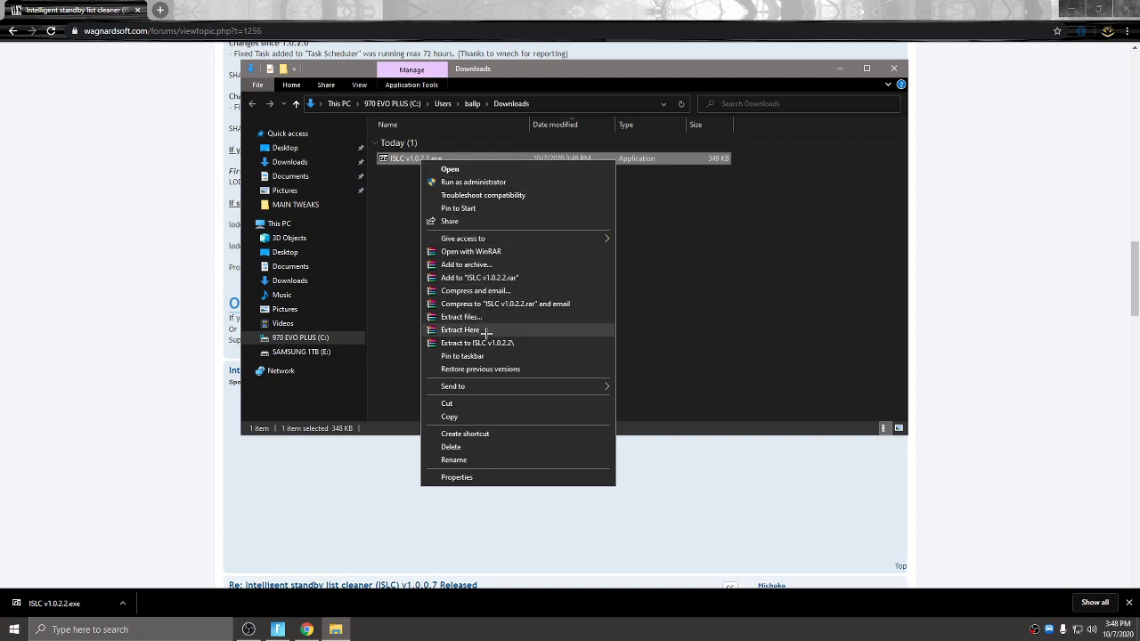
pyautogui.click(459, 329)
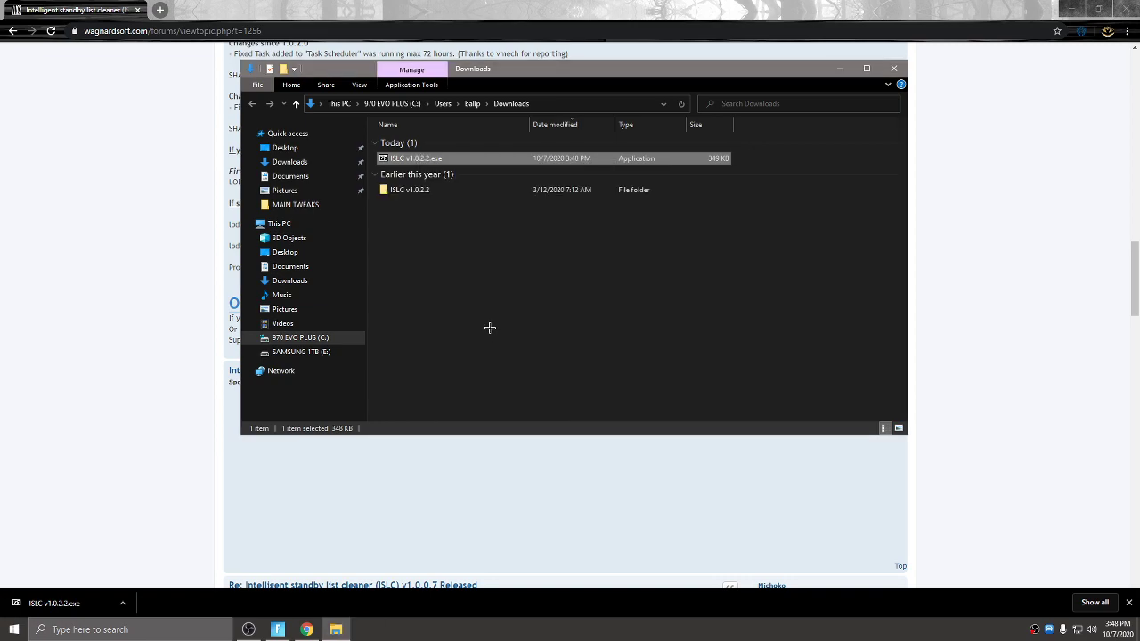
pyautogui.click(410, 189)
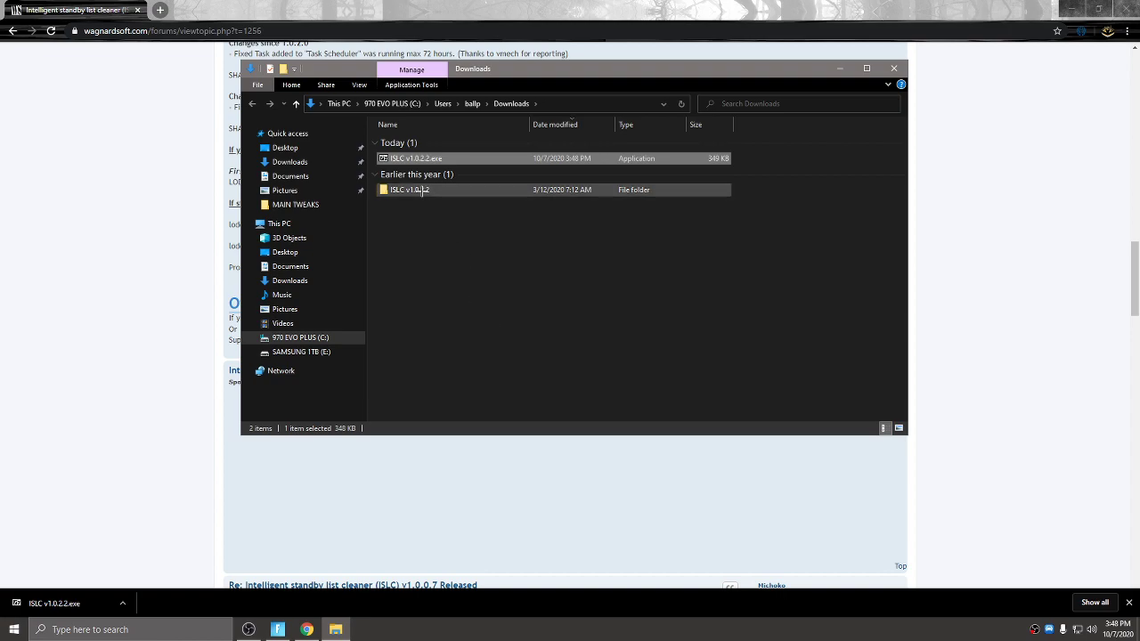
pyautogui.doubleClick(410, 189)
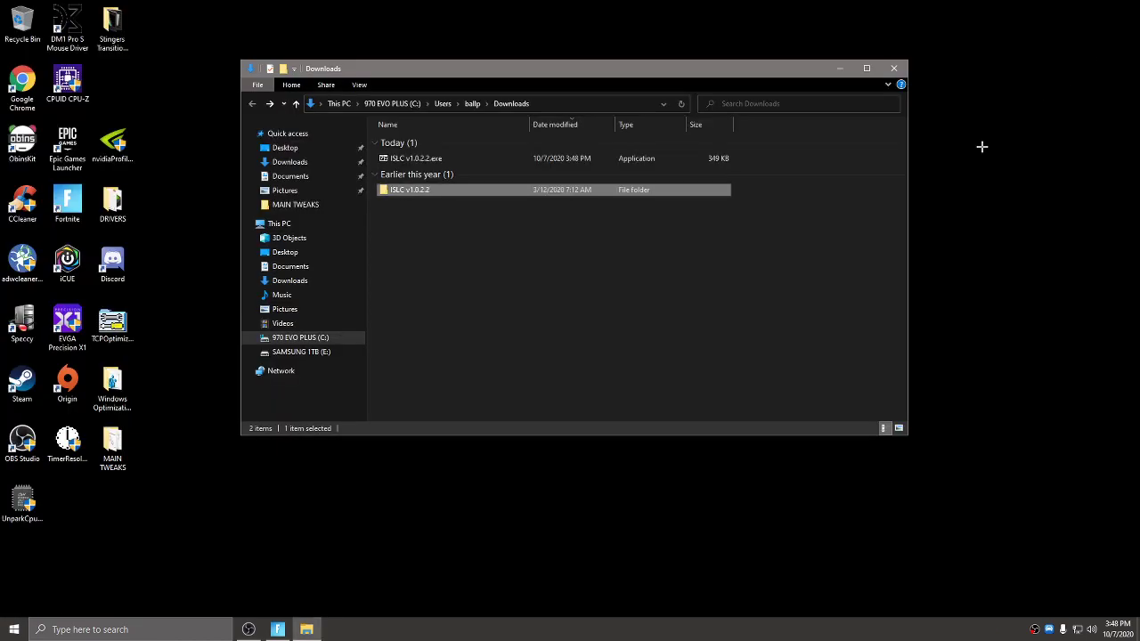
# - Move the ISLC v1.0.2.2 folder to the desktop, view its four files and select the ISLC exe
pyautogui.moveTo(409, 188); pyautogui.dragTo(174, 105)
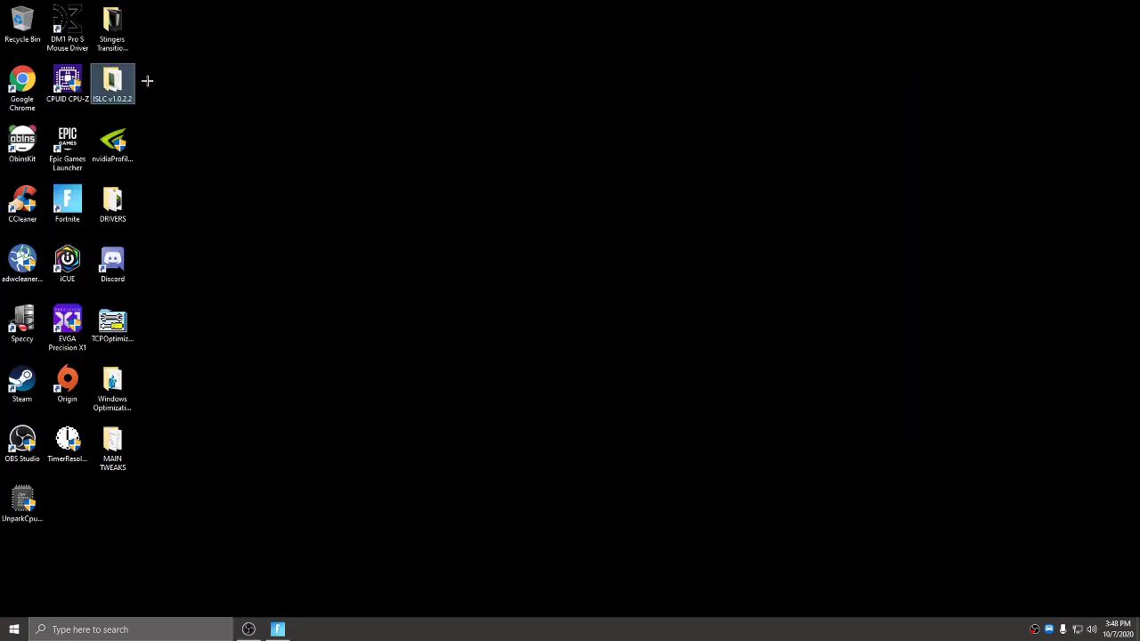
pyautogui.doubleClick(112, 86)
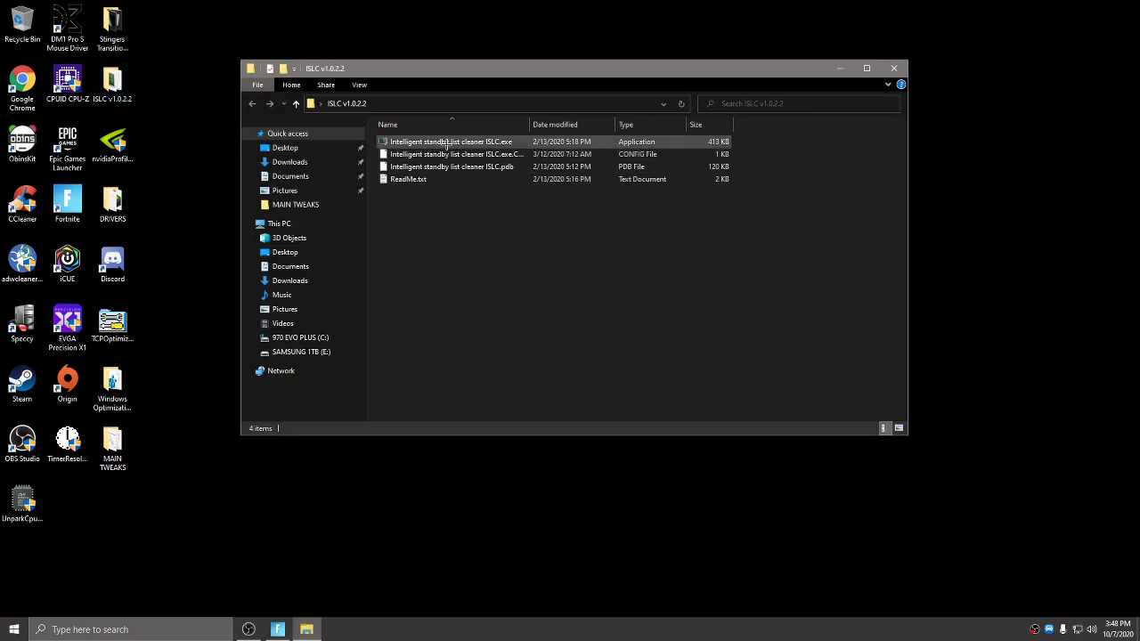
pyautogui.click(456, 153)
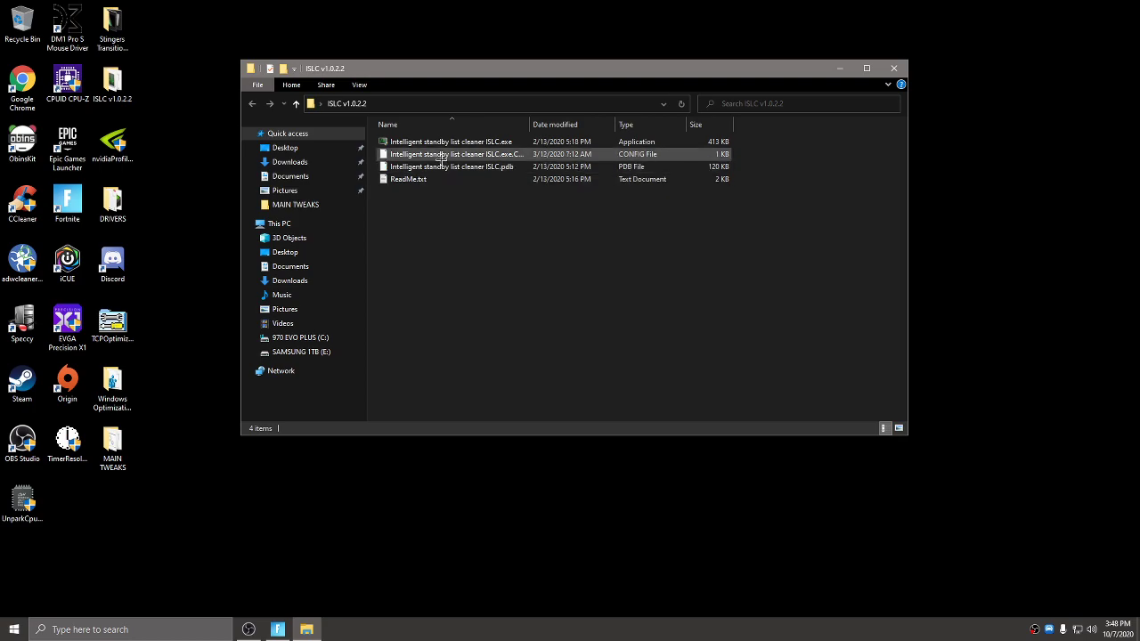
pyautogui.click(450, 143)
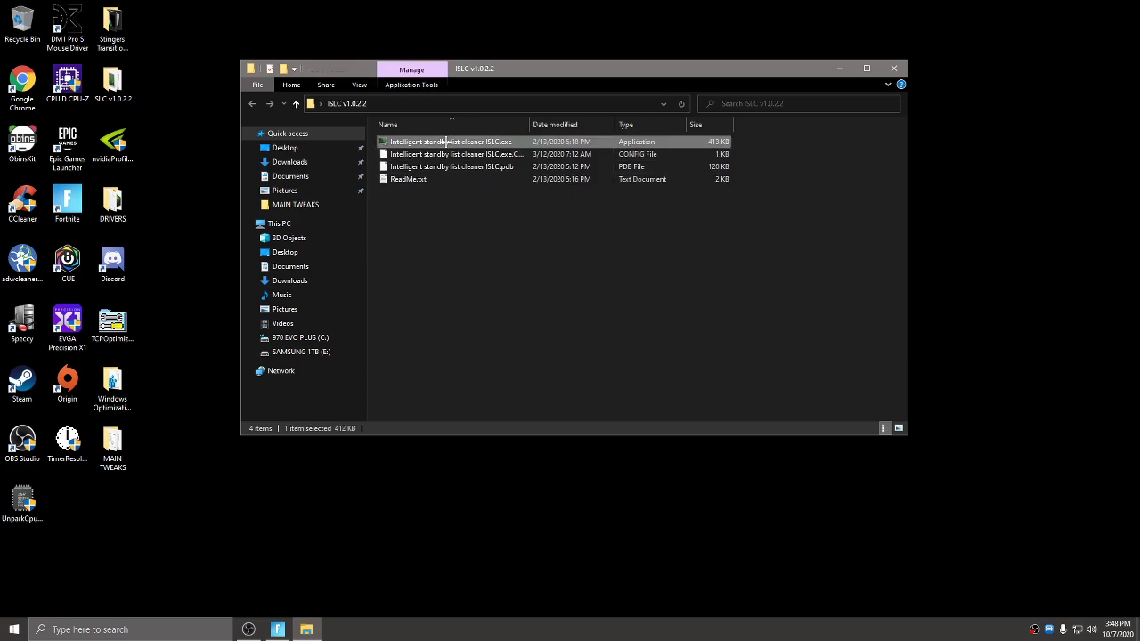
# - Launch Intelligent standby list cleaner ISLC.exe and start monitoring
pyautogui.doubleClick(452, 143)
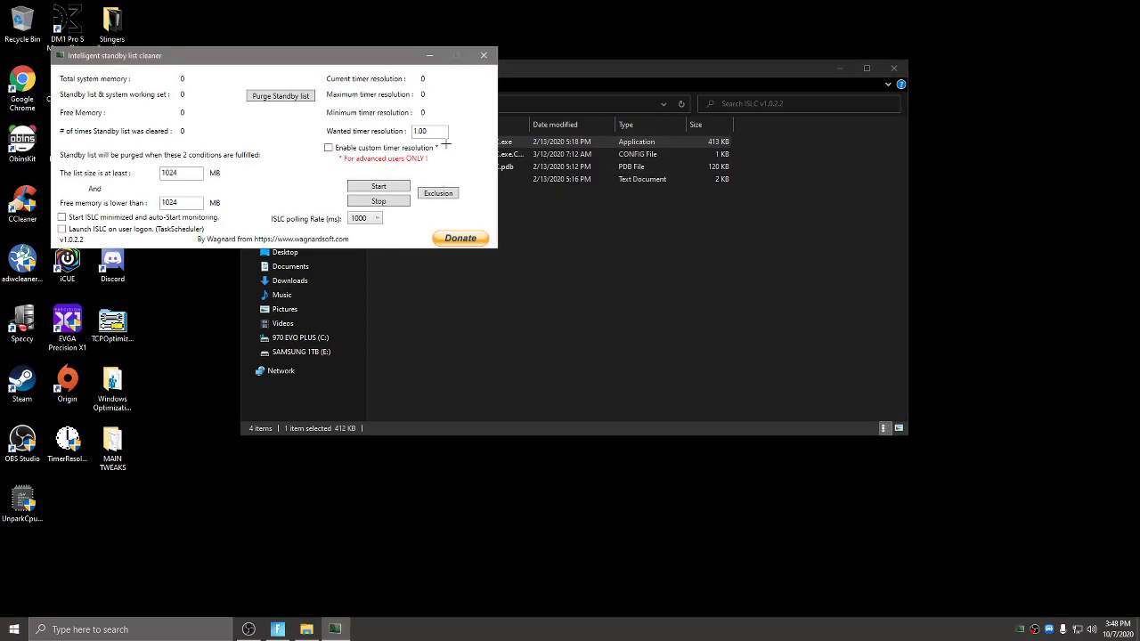
pyautogui.click(377, 187)
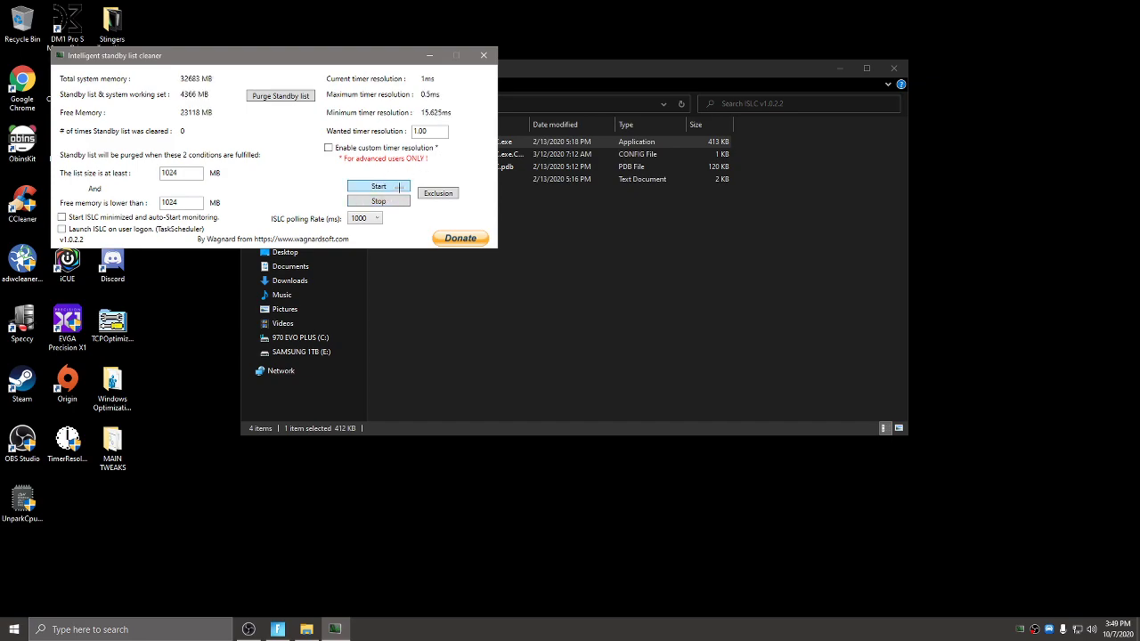
pyautogui.moveTo(438, 193)
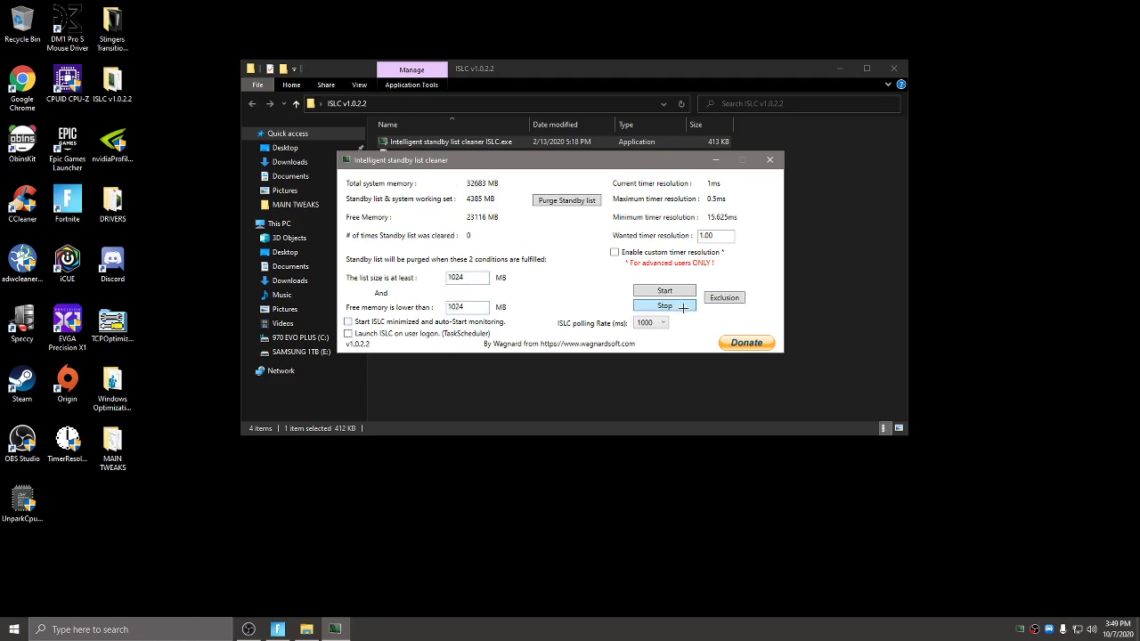
# - Set the 'Free memory is lower than' threshold to 16000 MB
pyautogui.tripleClick(467, 307)
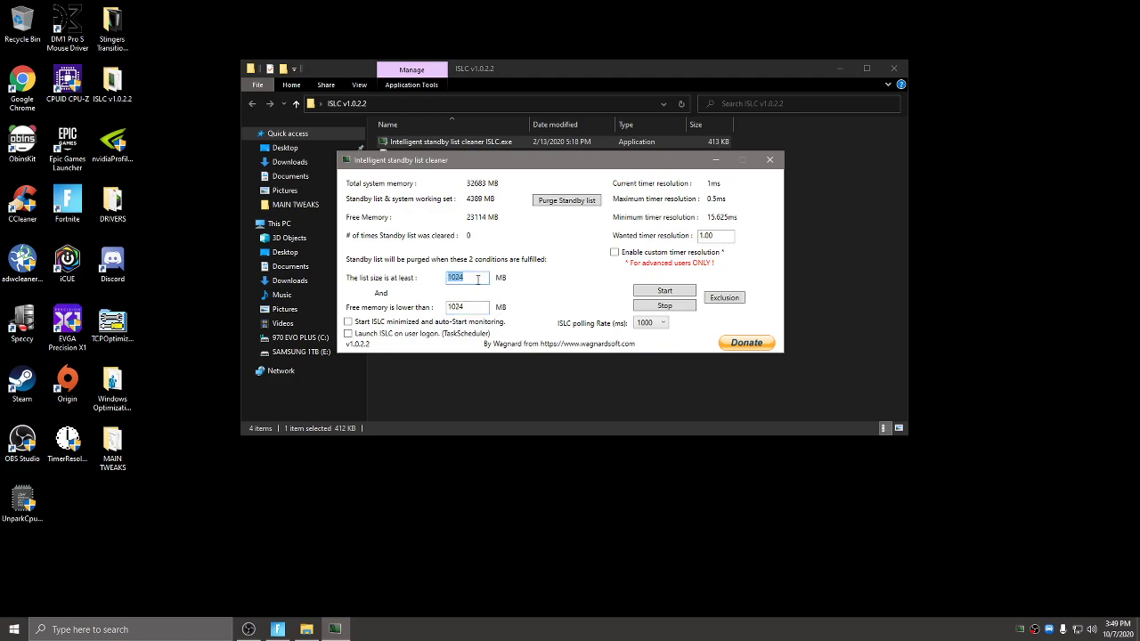
pyautogui.click(467, 307)
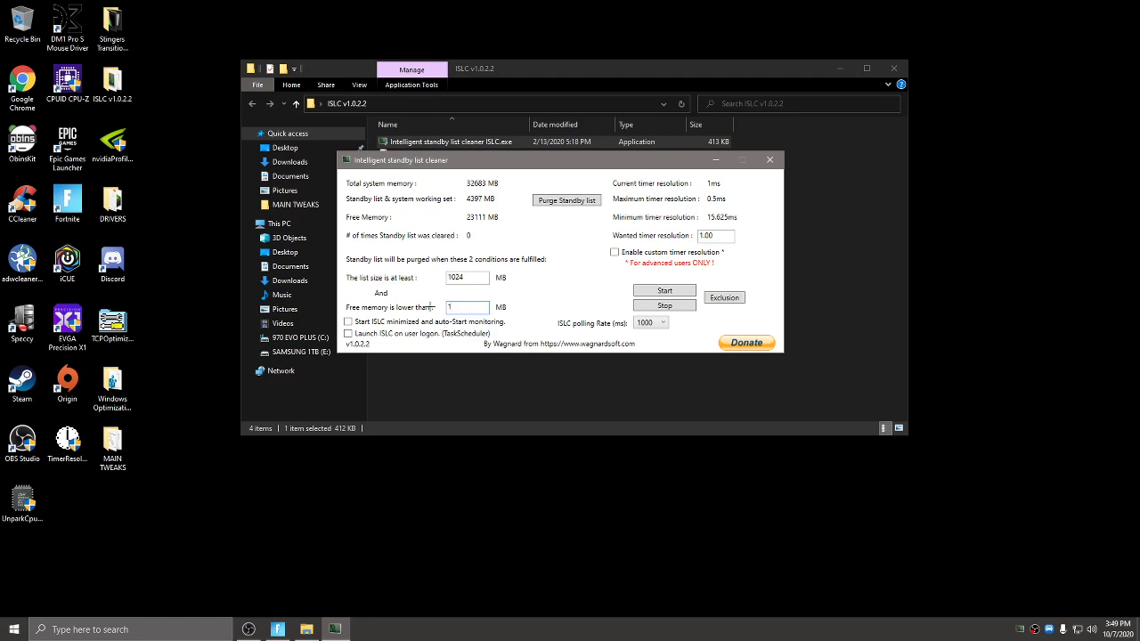
pyautogui.write('16000')
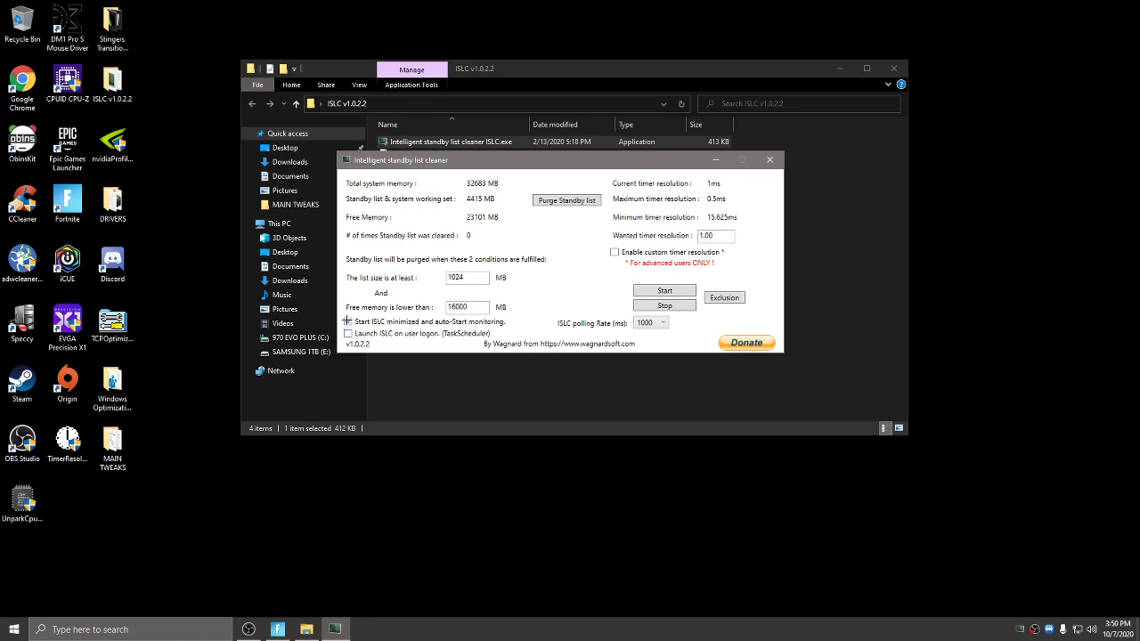
# - Enable start-minimized auto-monitoring and custom timer resolution with wanted resolution 0.500
pyautogui.click(348, 321)
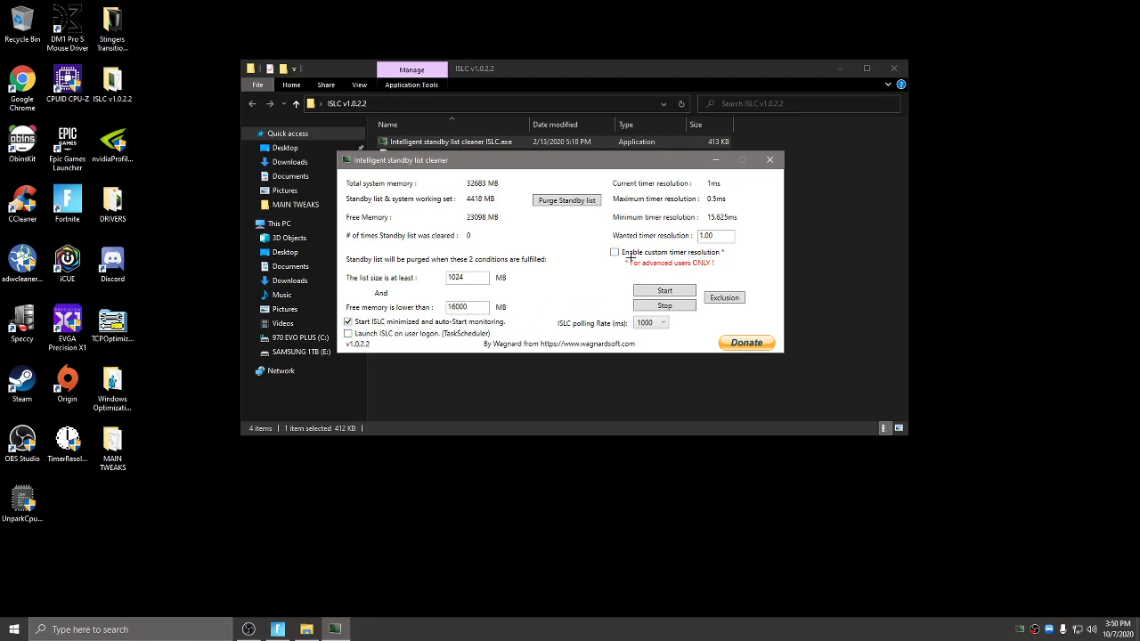
pyautogui.click(615, 253)
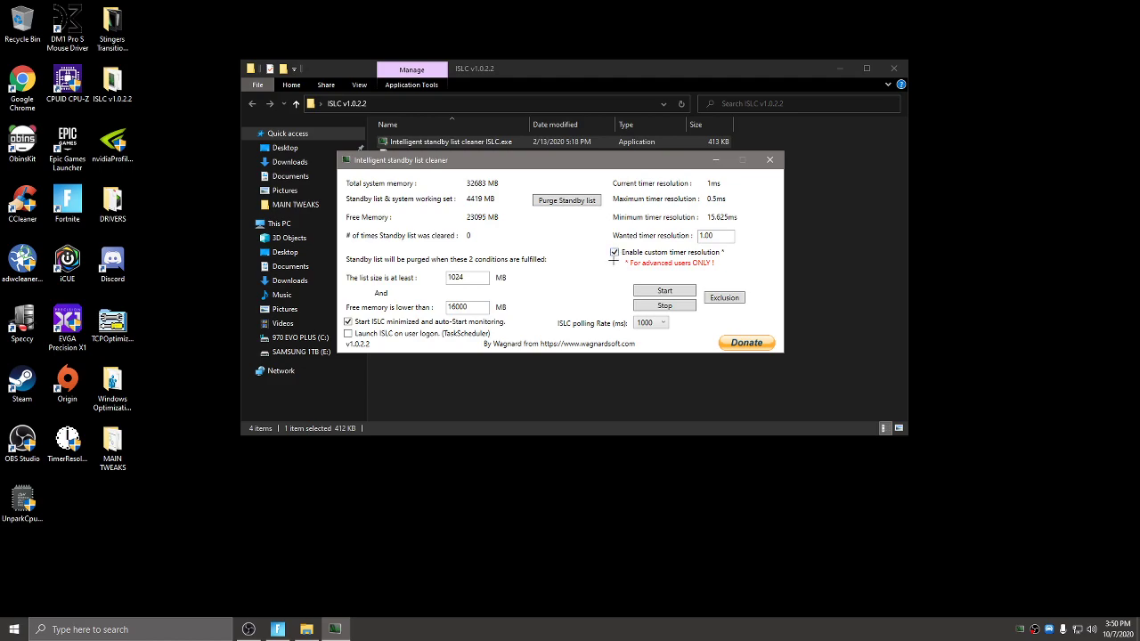
pyautogui.tripleClick(716, 235)
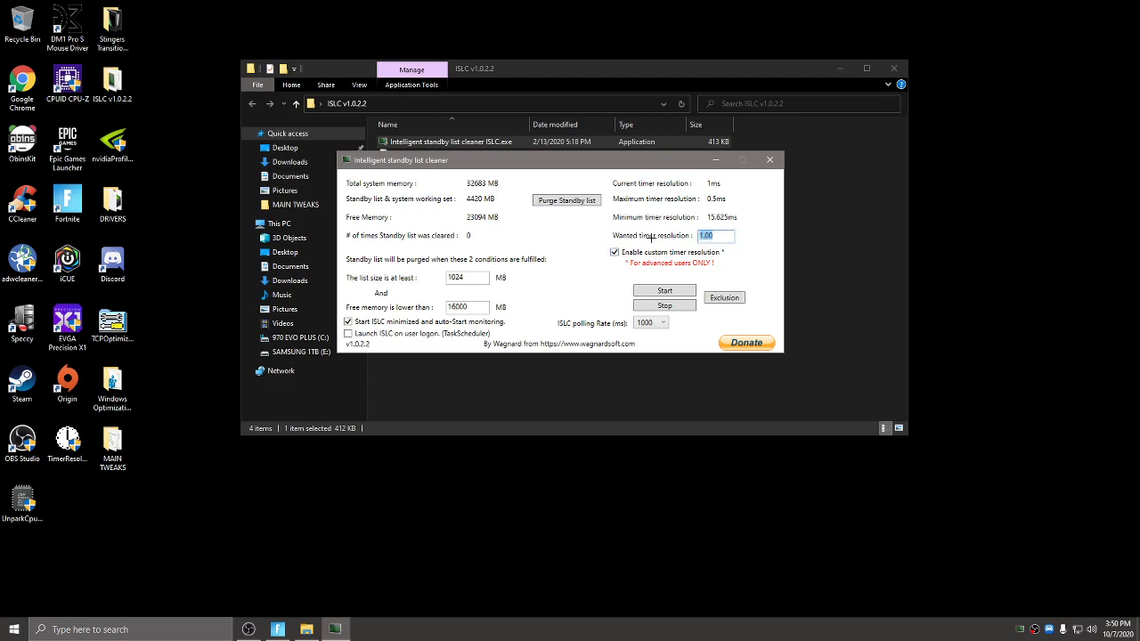
pyautogui.write('0.500')
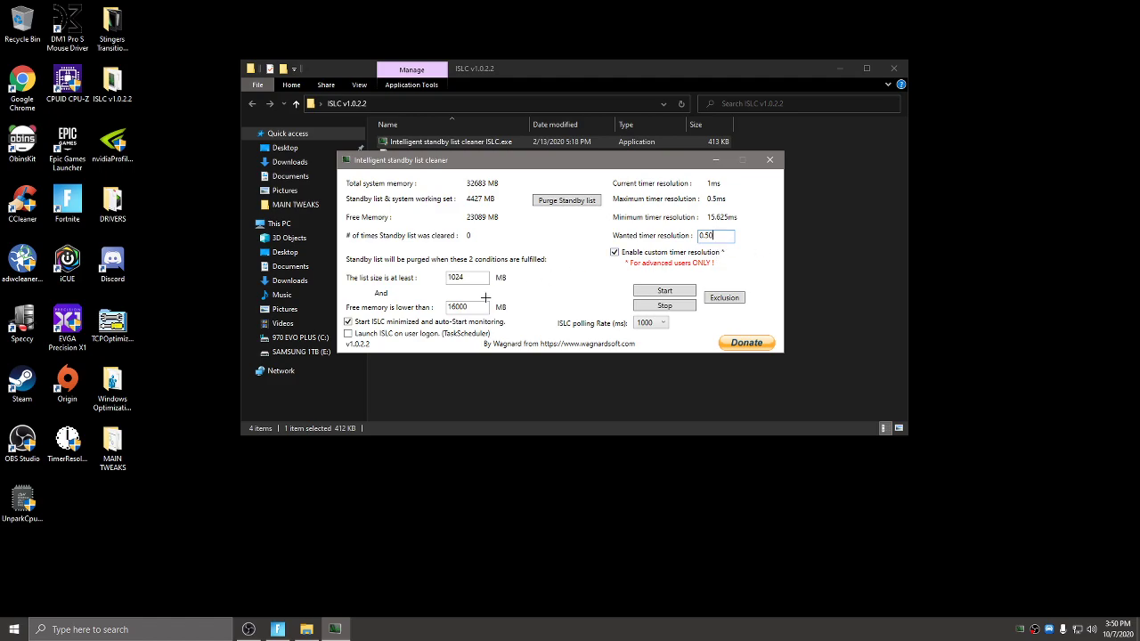
pyautogui.tripleClick(466, 277)
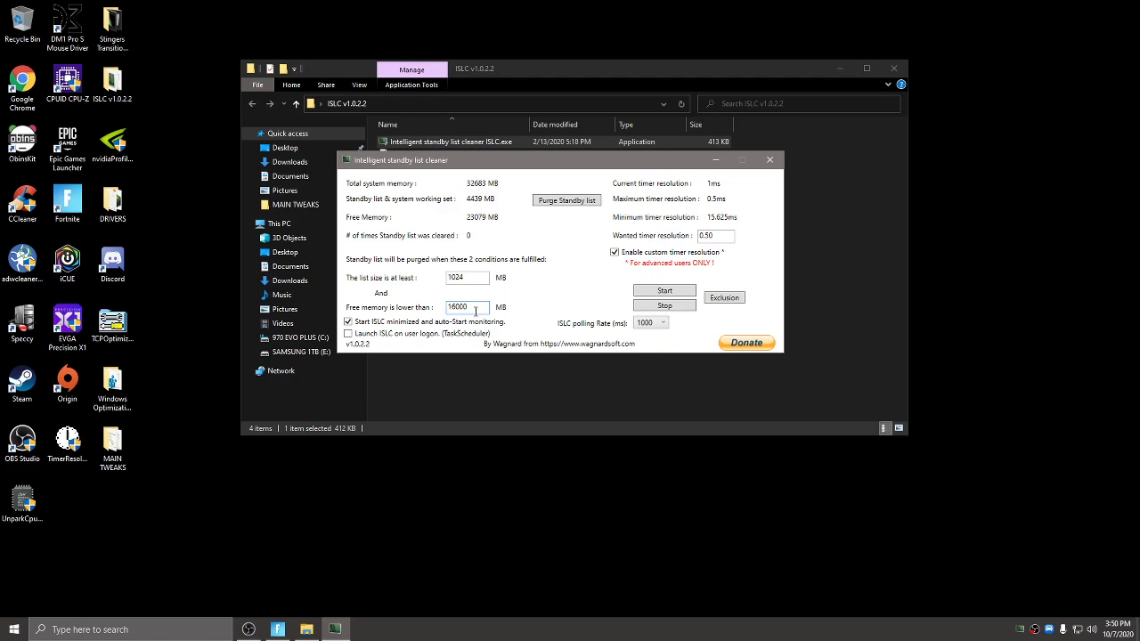
# - Set the polling rate to 500
pyautogui.click(662, 322)
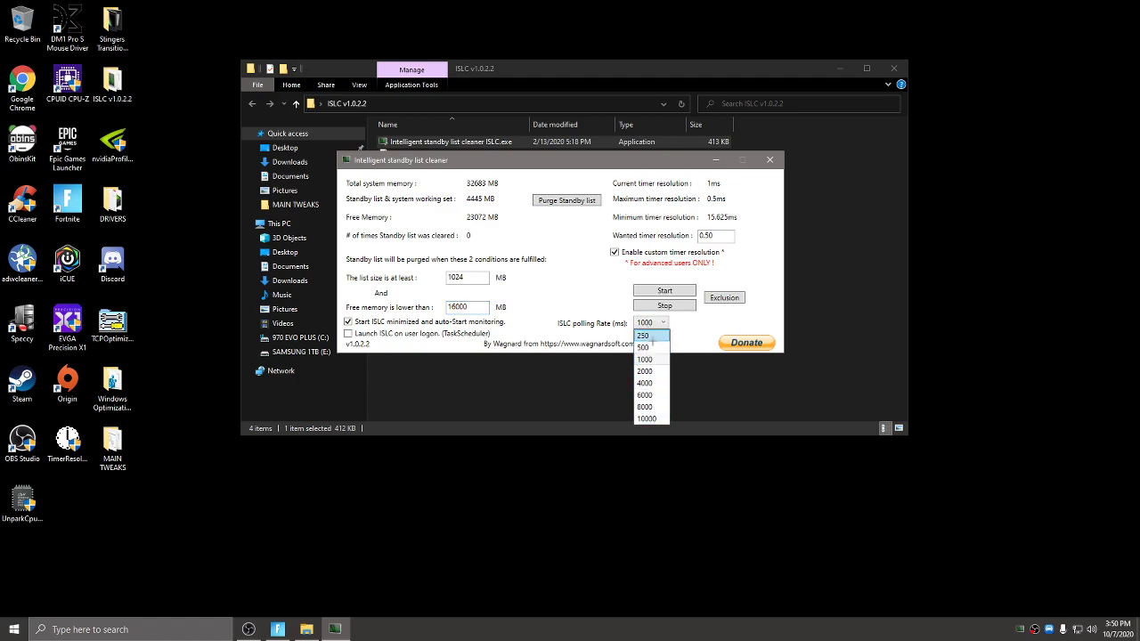
pyautogui.moveTo(645, 348)
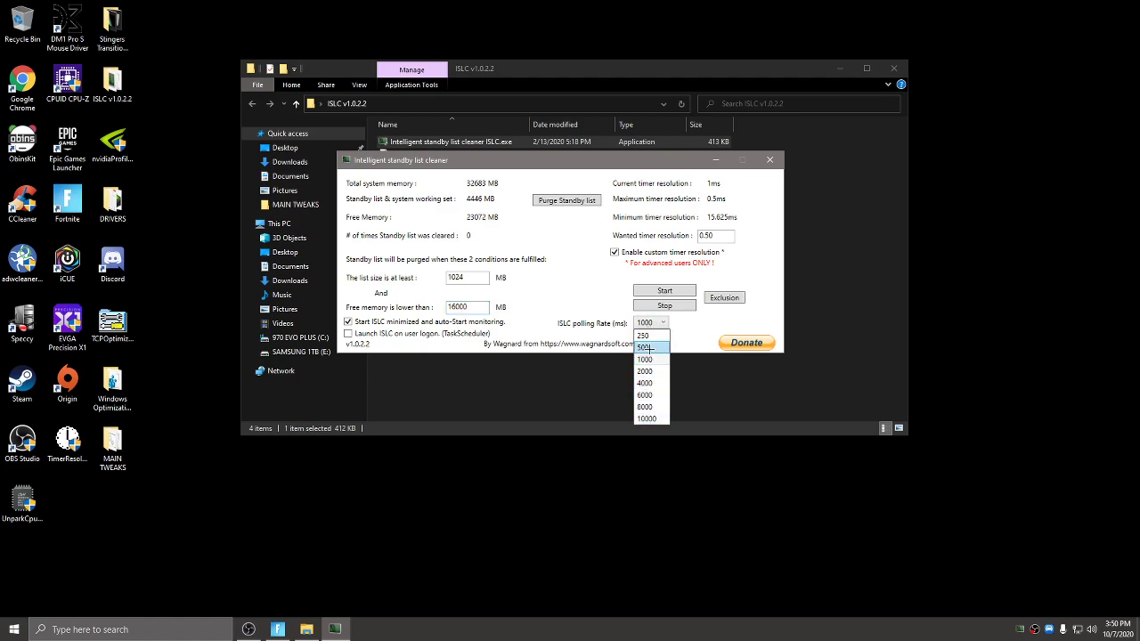
pyautogui.moveTo(647, 418)
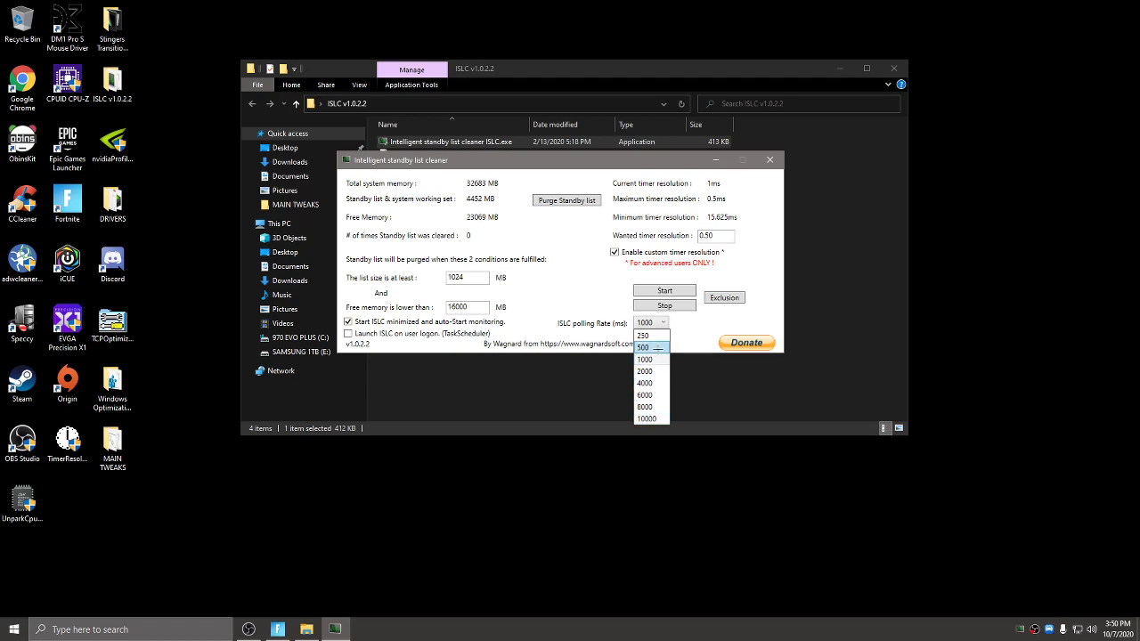
pyautogui.click(641, 347)
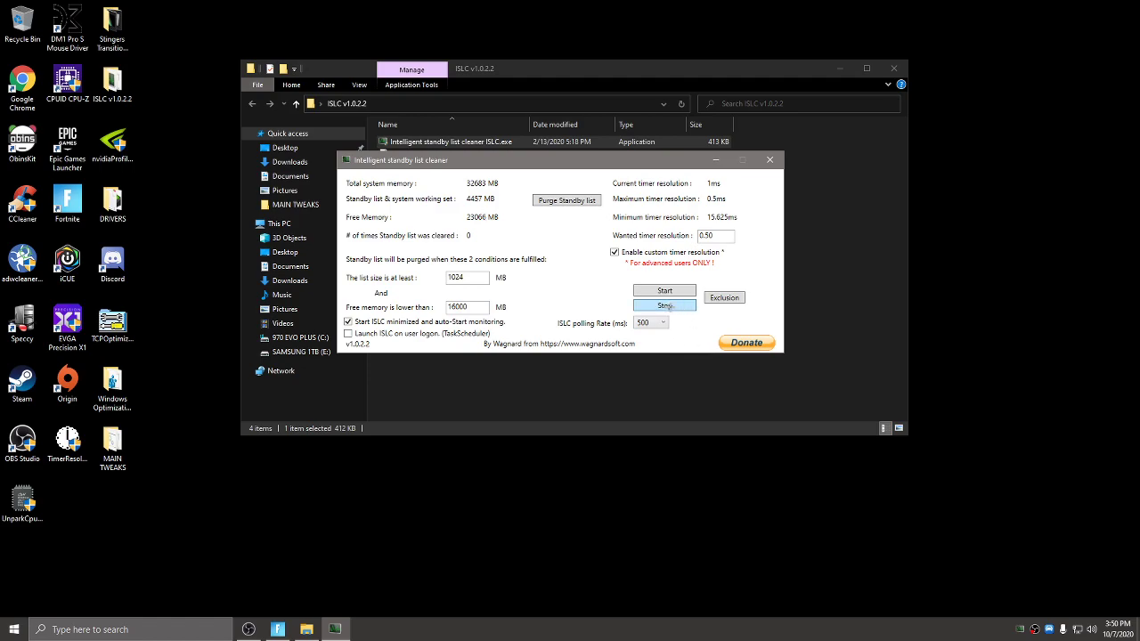
pyautogui.click(663, 306)
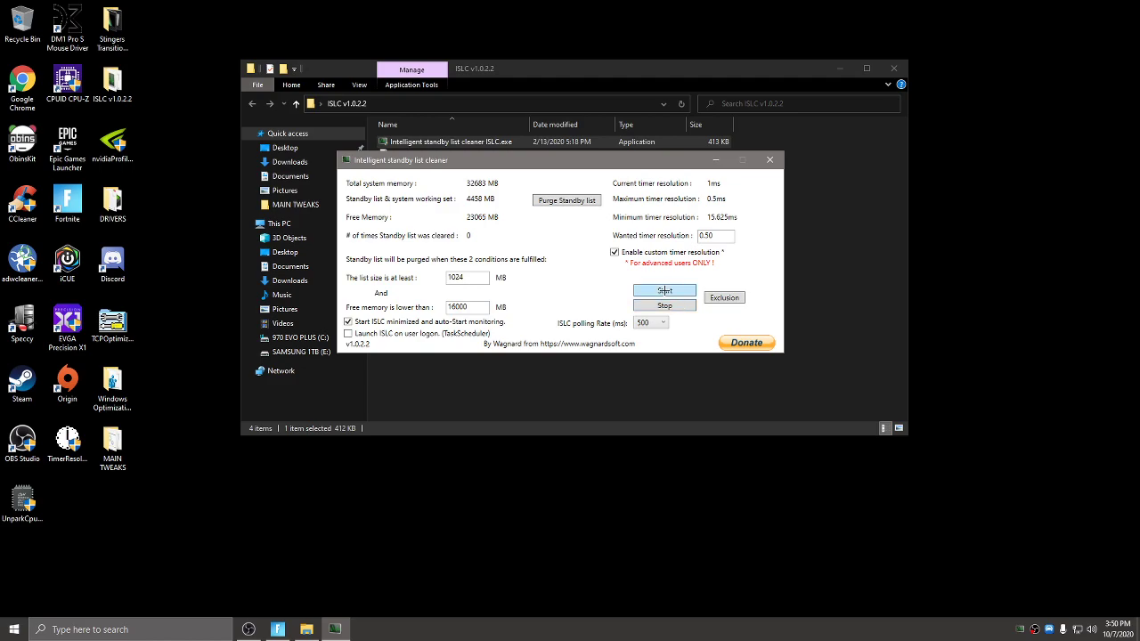
# - Start monitoring, purge the standby list once and close the ISLC window
pyautogui.click(663, 291)
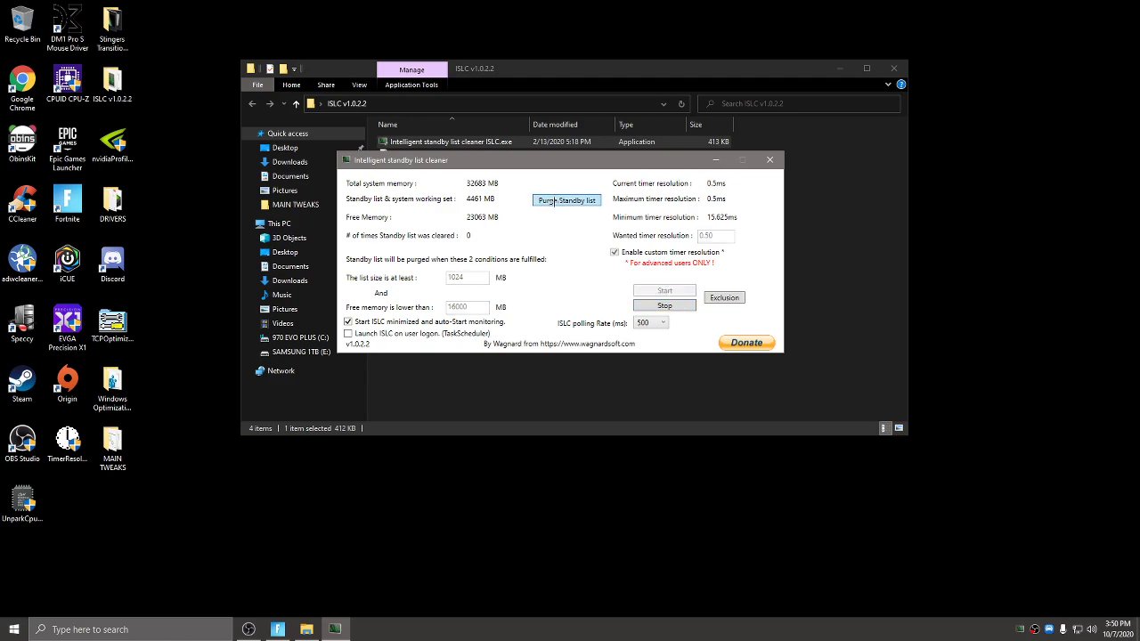
pyautogui.click(566, 200)
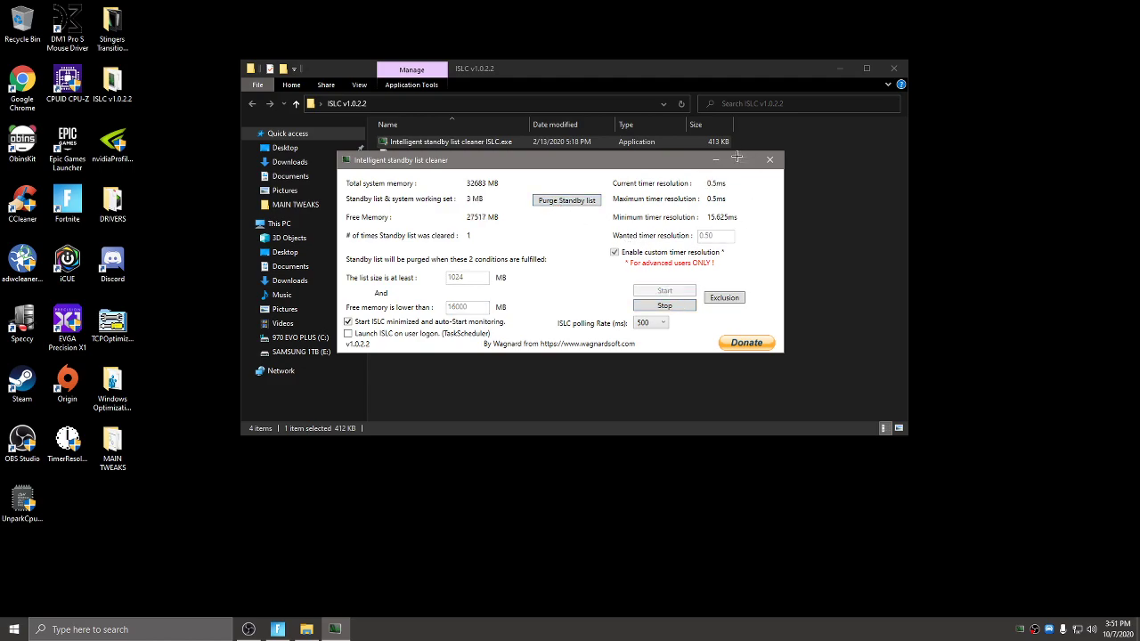
pyautogui.click(770, 161)
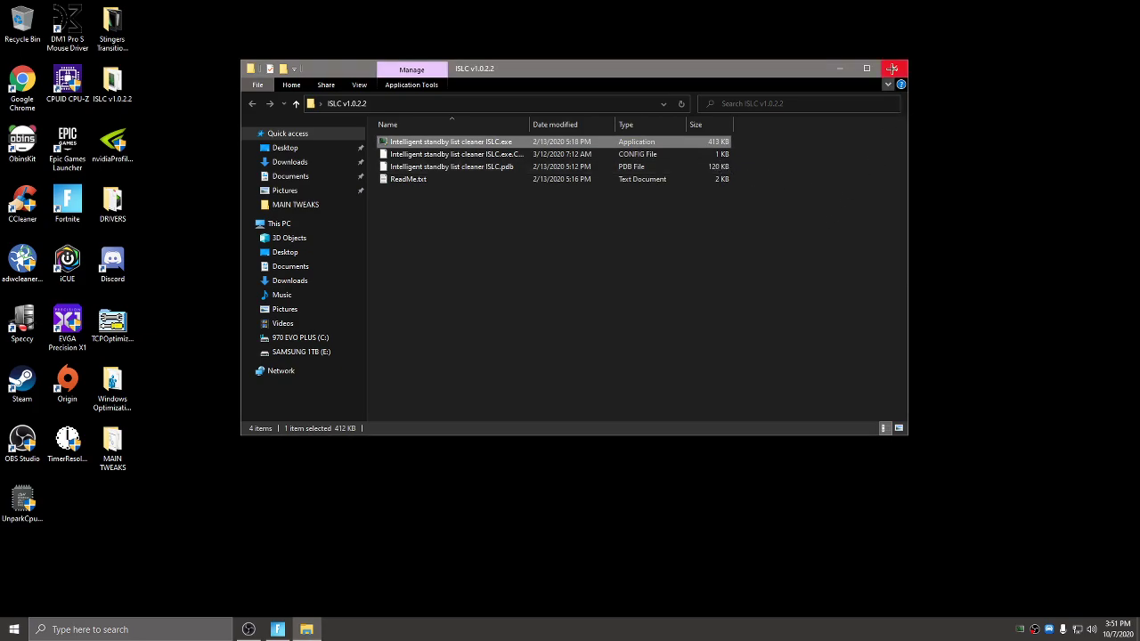
pyautogui.moveTo(887, 86)
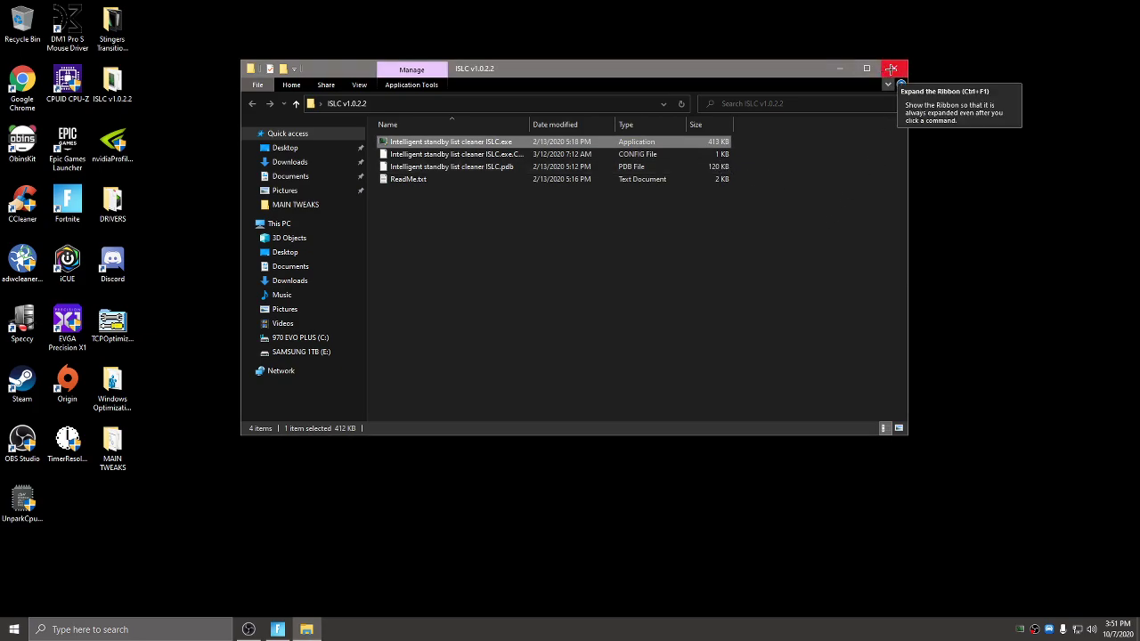
# - Close the ISLC v1.0.2.2 File Explorer window, leaving the desktop
pyautogui.click(894, 68)
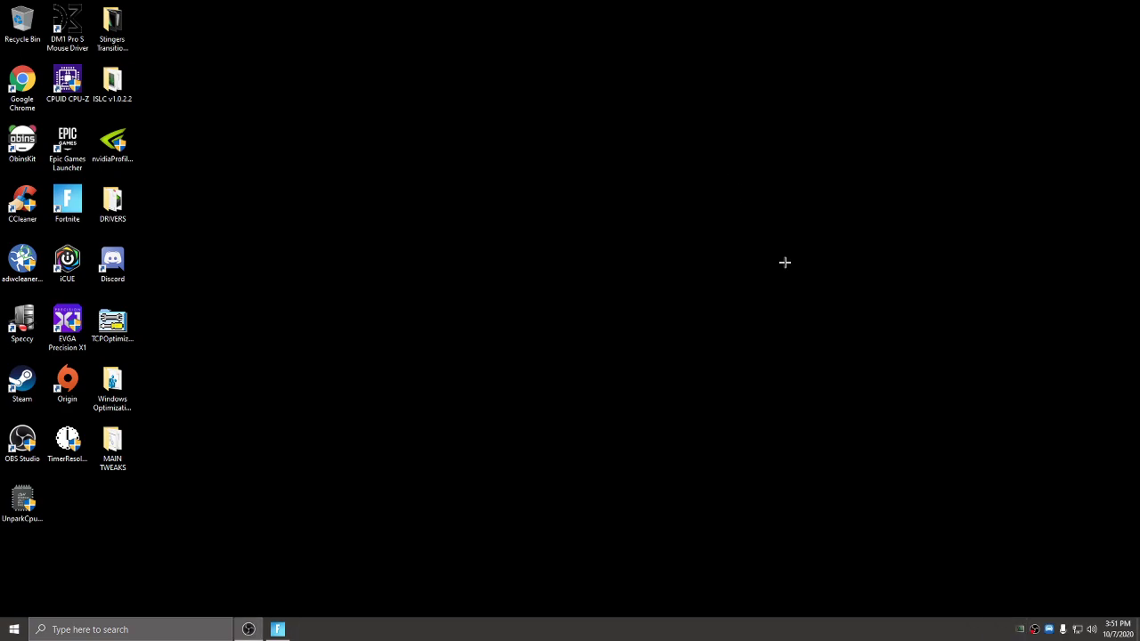
pyautogui.moveTo(620, 341)
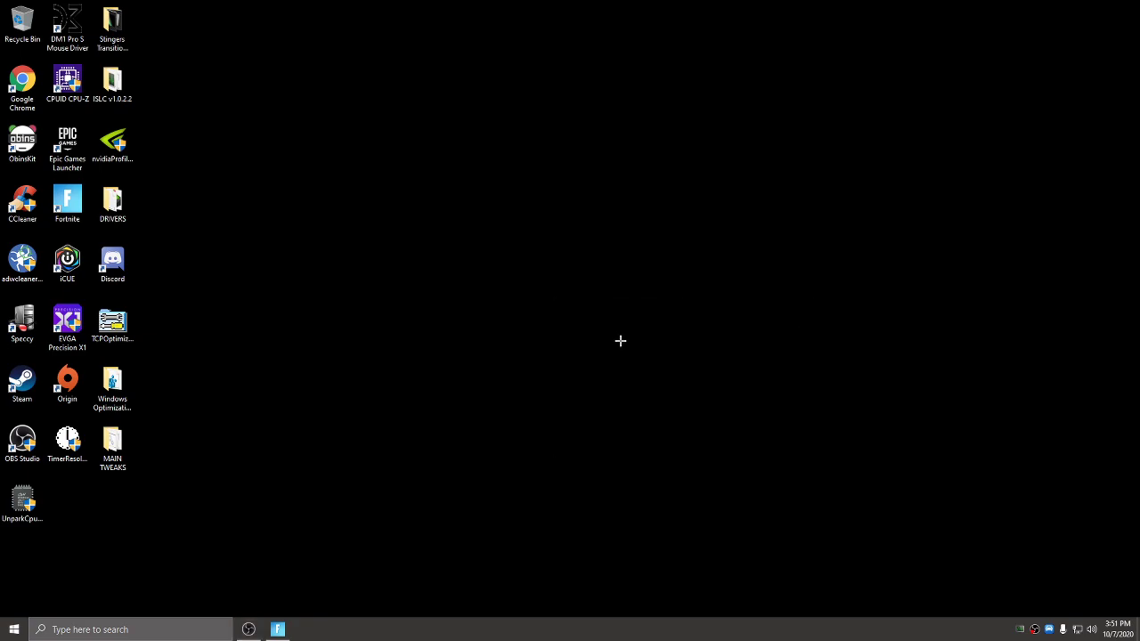
pyautogui.moveTo(641, 348)
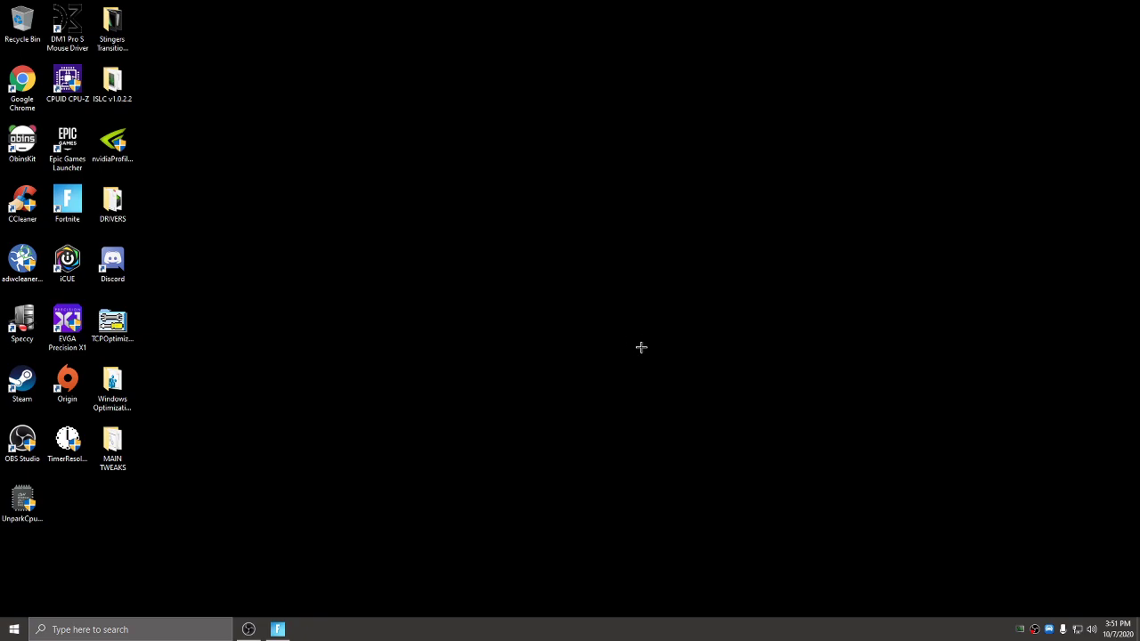
pyautogui.moveTo(609, 339)
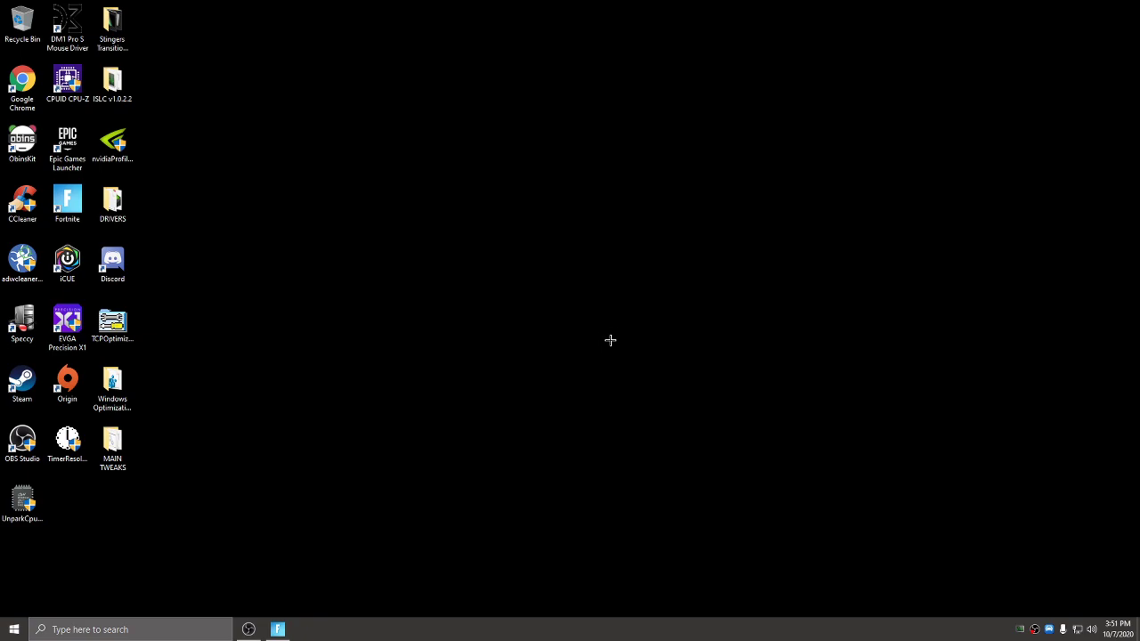